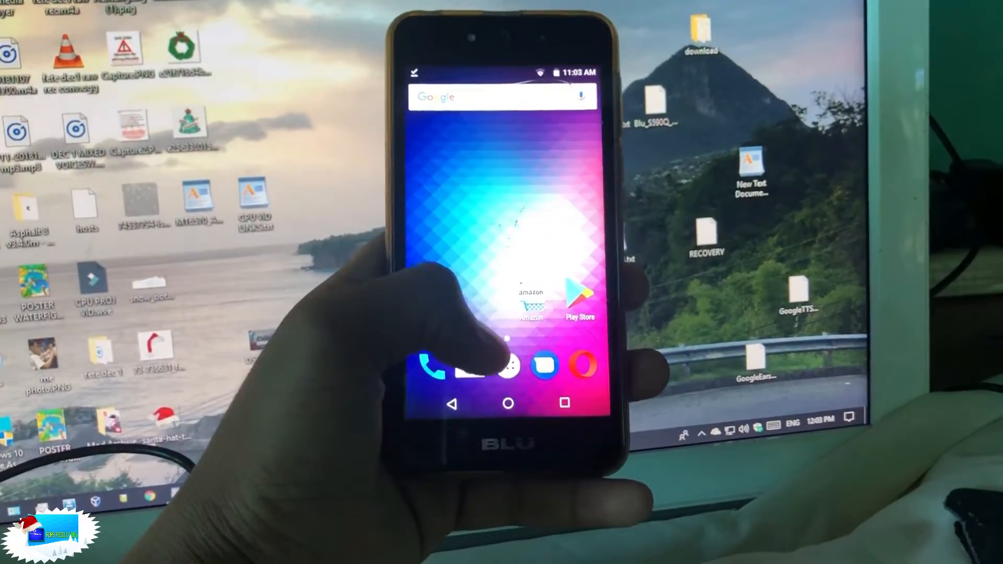
# Open the phone's app list from the home screen while SP Flash Tool launches
pyautogui.click(508, 367)
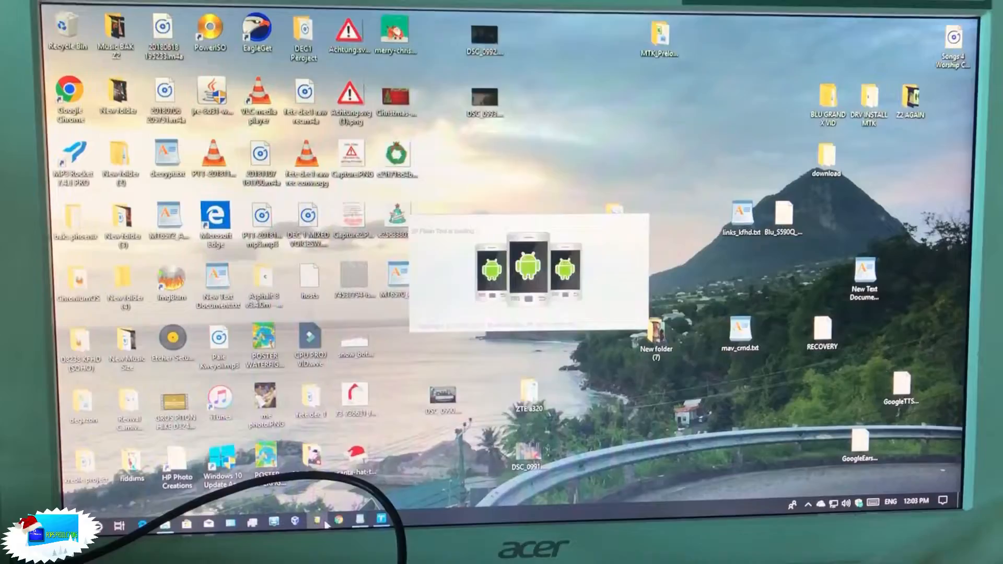
# Show the Download tab with the BLU G090 MT6580 scatter loaded, then choose another scatter file
pyautogui.click(281, 163)
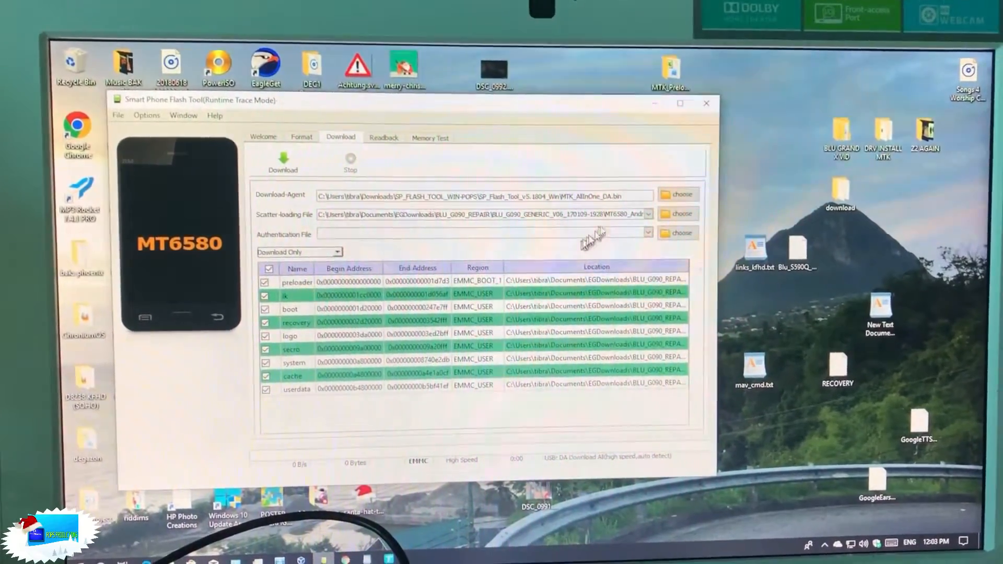
pyautogui.click(677, 214)
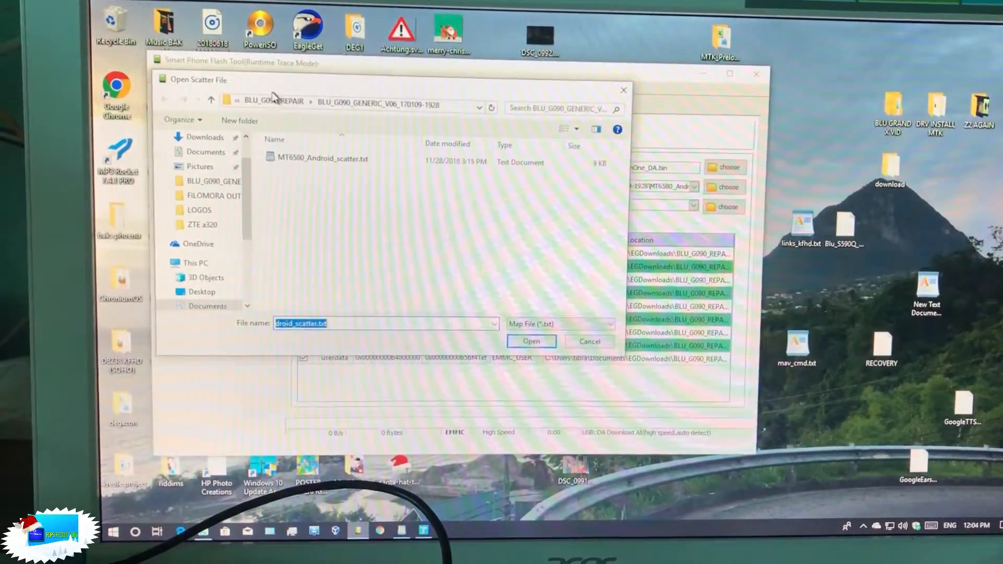
# Load the TWRP recovery scatter file from the BLU Grand Energy TWRP folder in EGDownloads
pyautogui.click(211, 99)
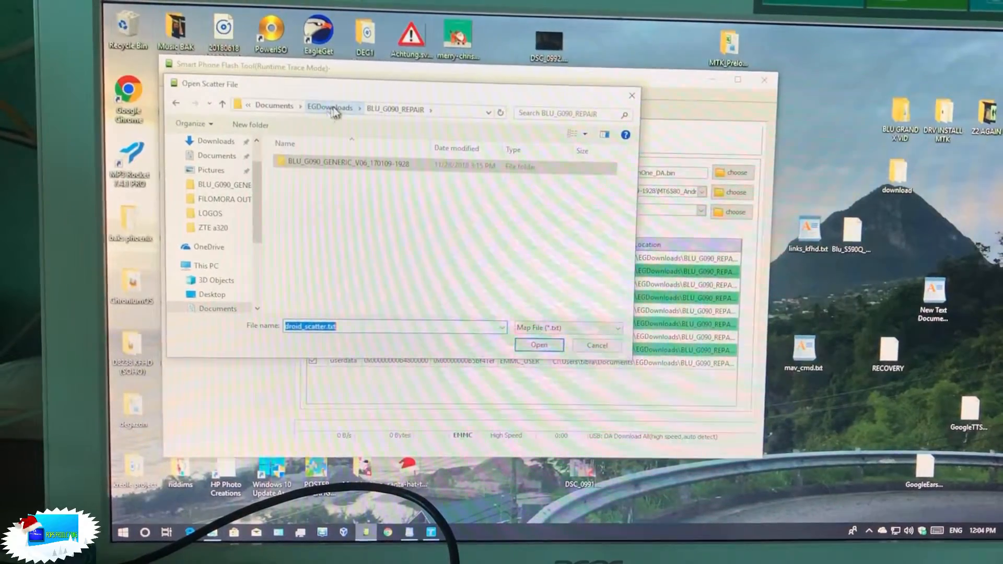
pyautogui.click(330, 108)
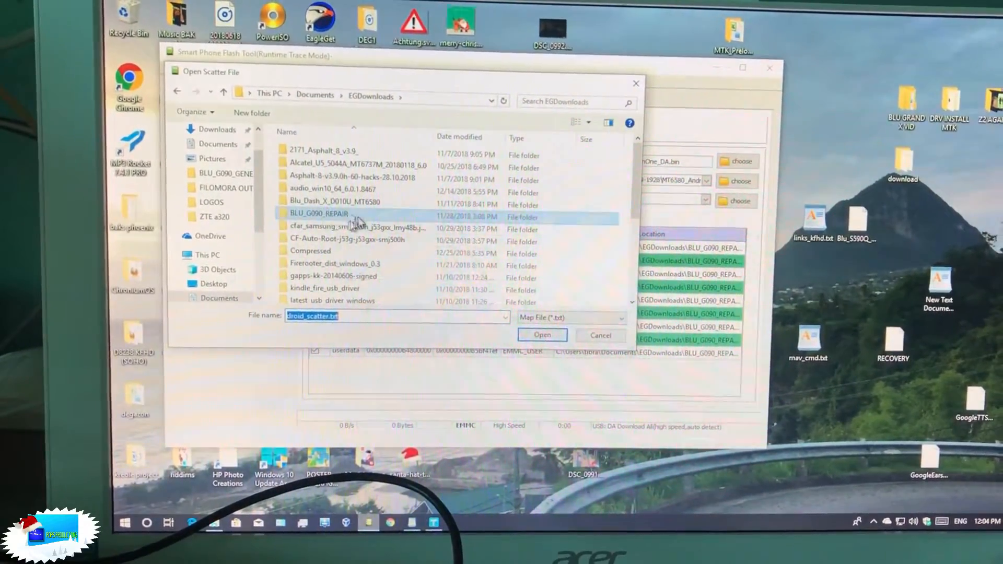
pyautogui.scroll(-3)
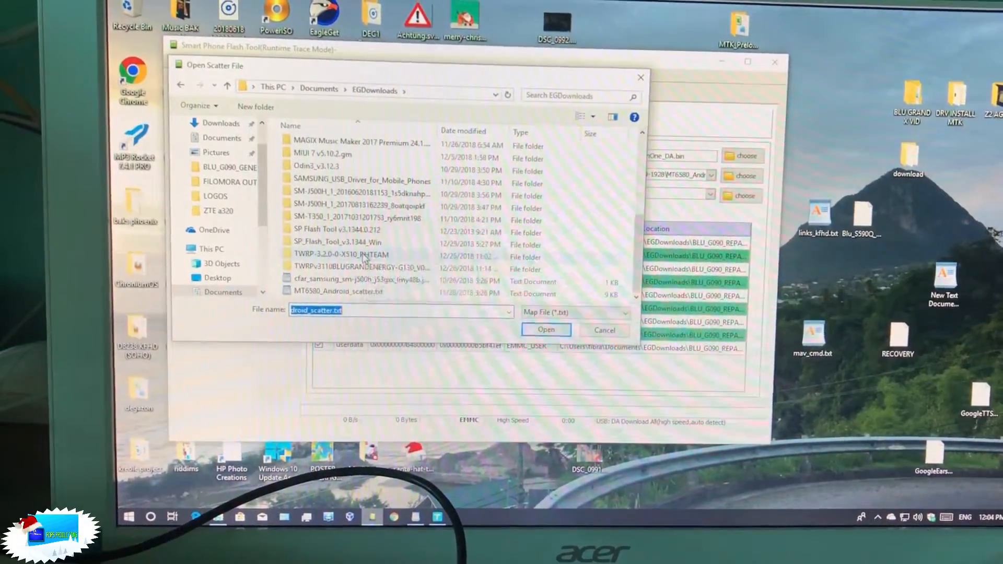
pyautogui.doubleClick(355, 267)
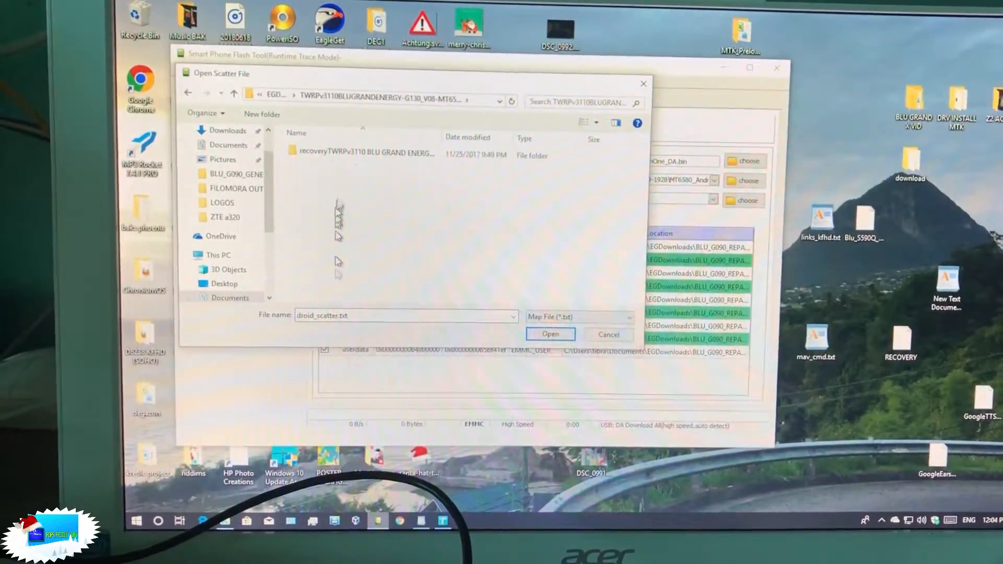
pyautogui.click(549, 334)
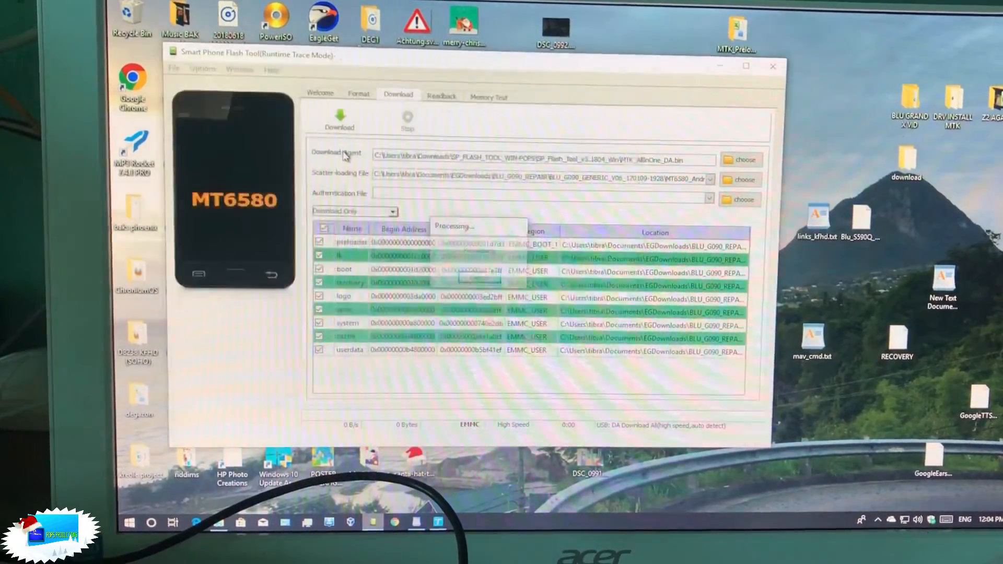